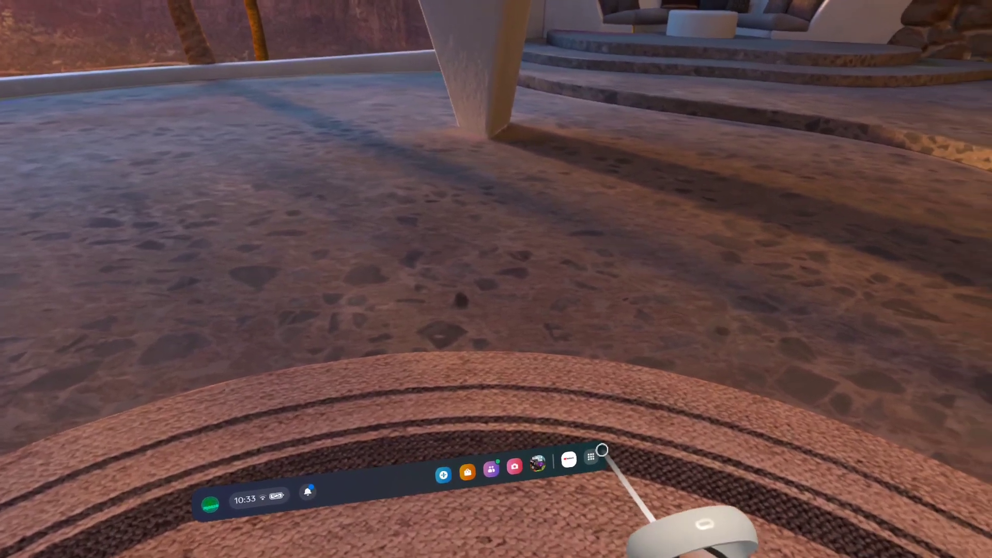
Show the App Library filtered to Unknown Sources apps only.
click(590, 457)
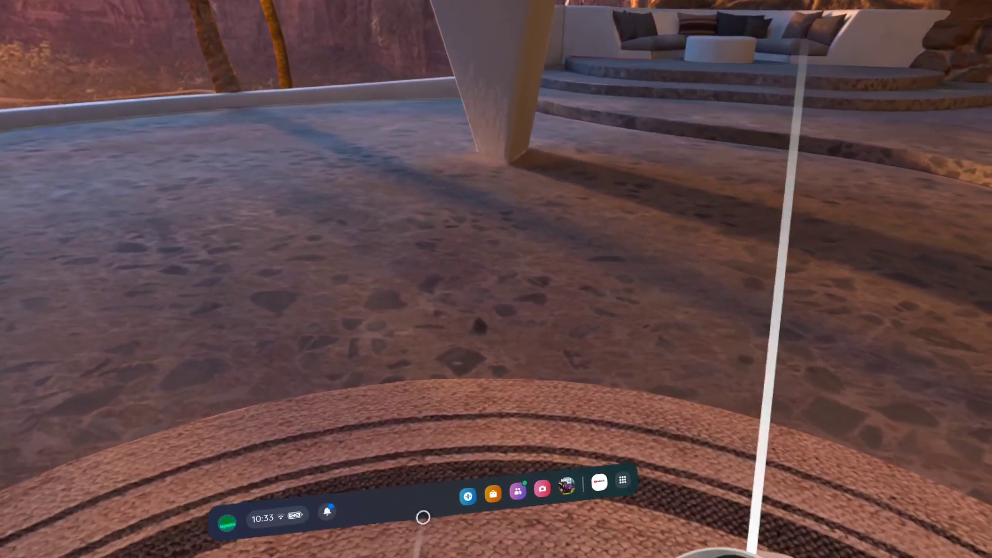
click(623, 479)
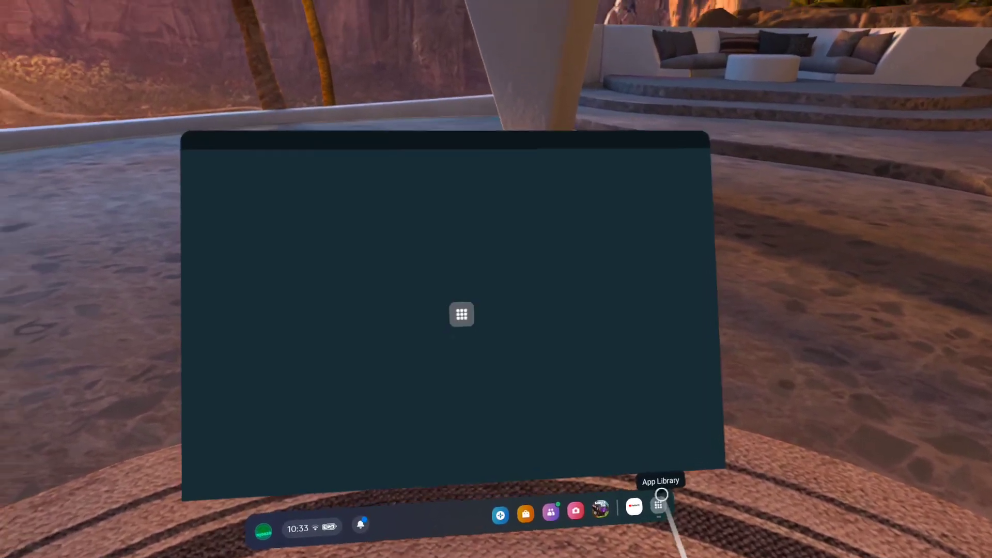
click(657, 506)
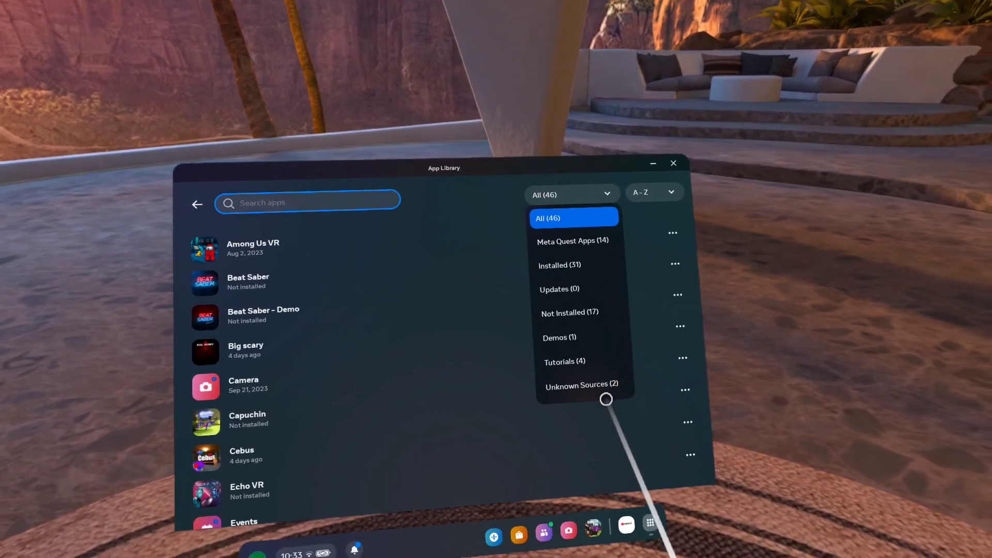
click(691, 464)
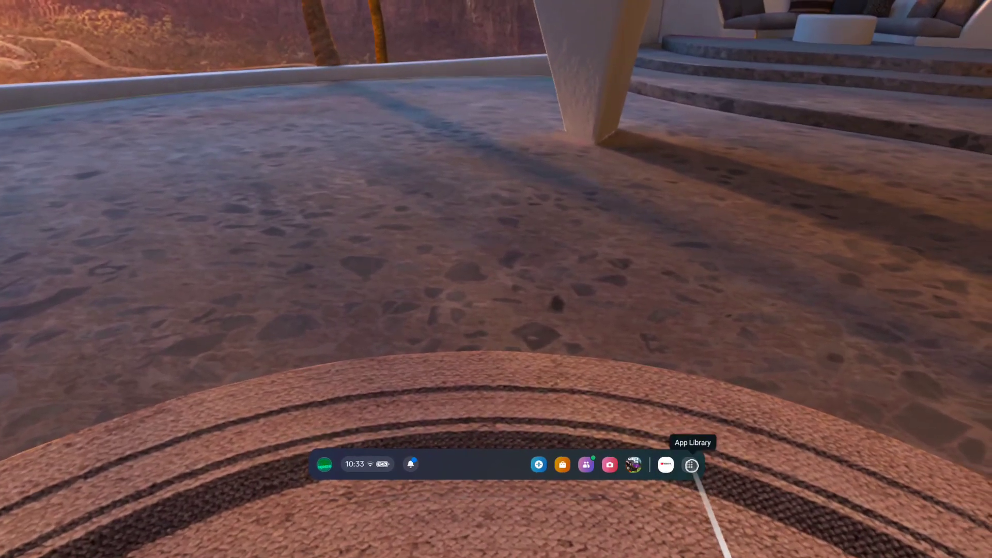
Bring the App Library back up after returning to home.
click(691, 464)
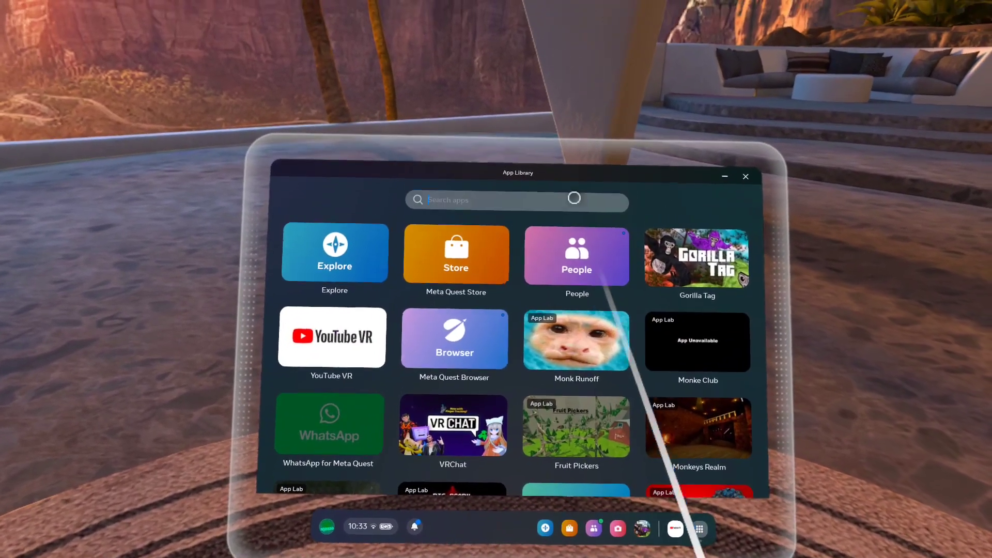